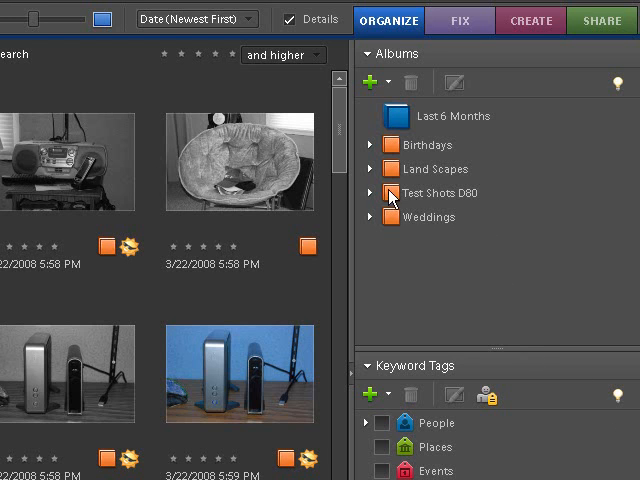
# Show the photos of the Racoon Park Winter album under the Land Scapes group
pyautogui.click(366, 172)
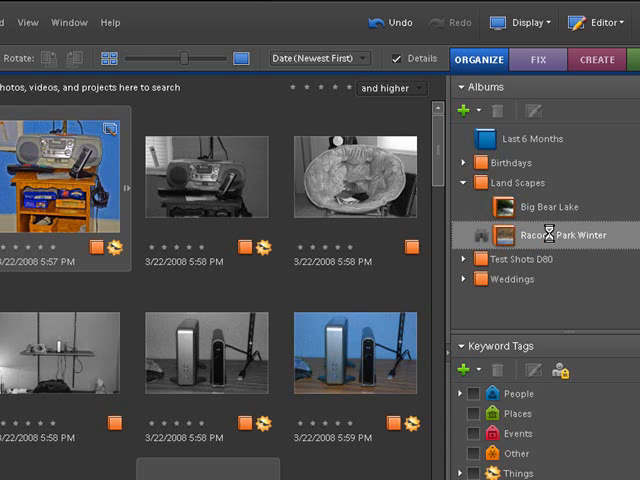
pyautogui.click(552, 234)
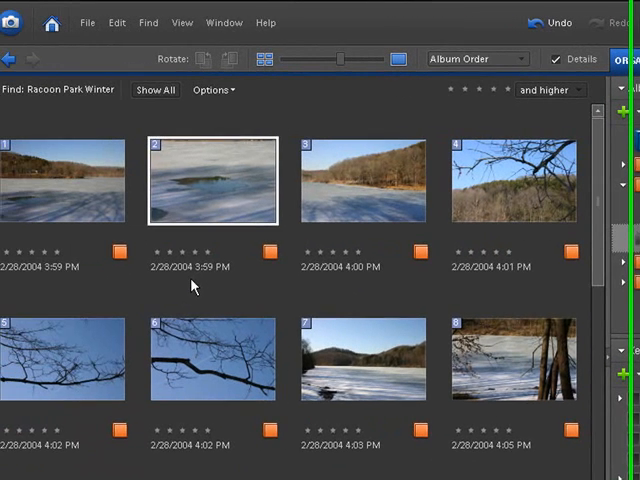
pyautogui.click(364, 180)
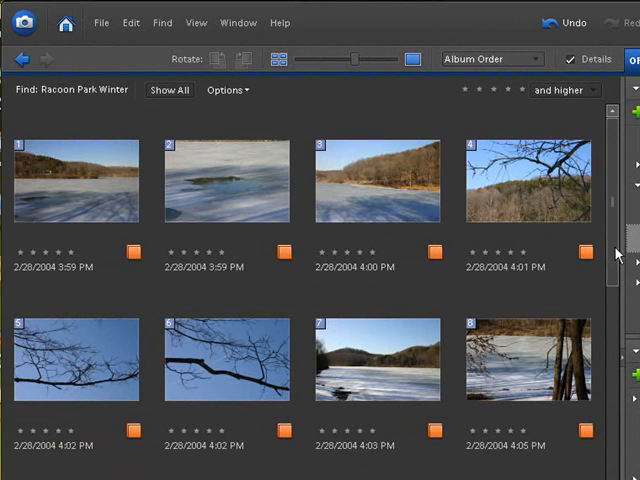
# Locate the snowy lake shore photo and bring up its context options
pyautogui.scroll(-3)
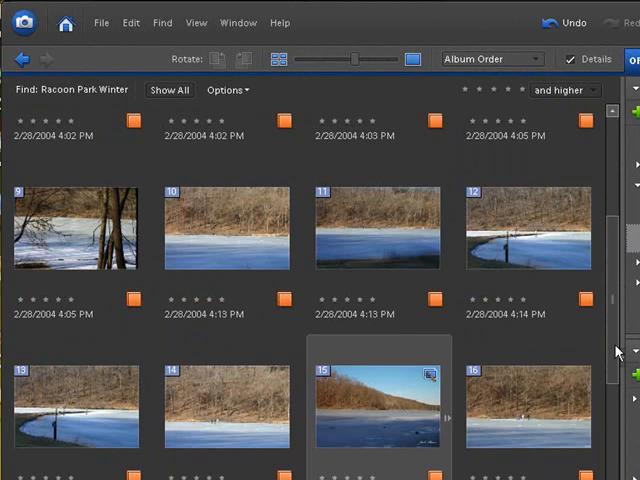
pyautogui.scroll(-3)
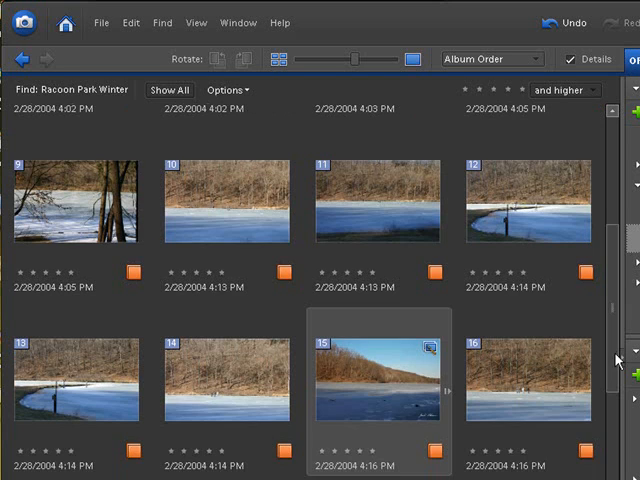
pyautogui.scroll(-3)
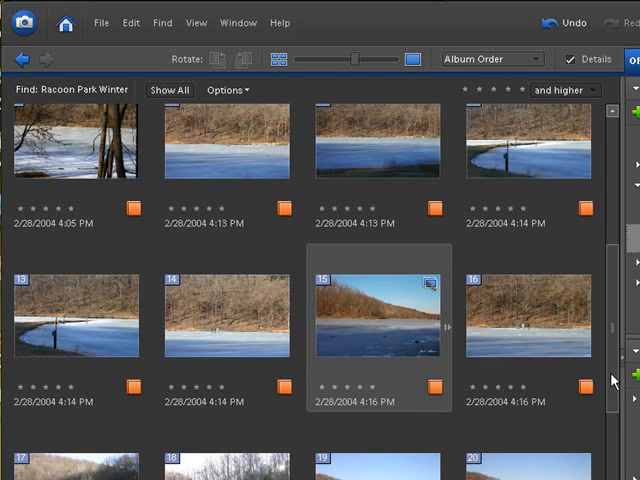
pyautogui.scroll(3)
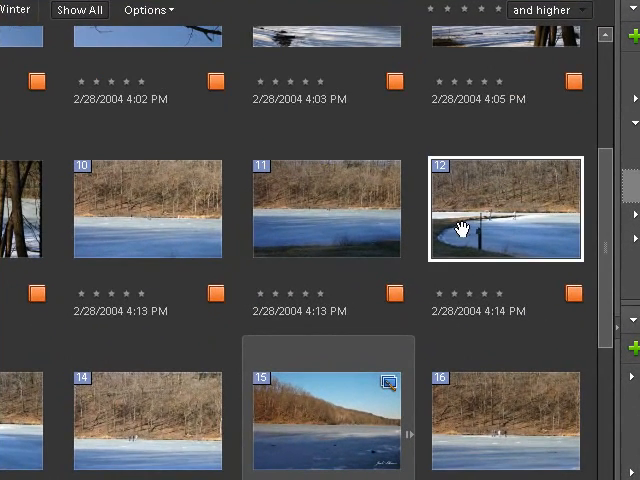
pyautogui.click(326, 208)
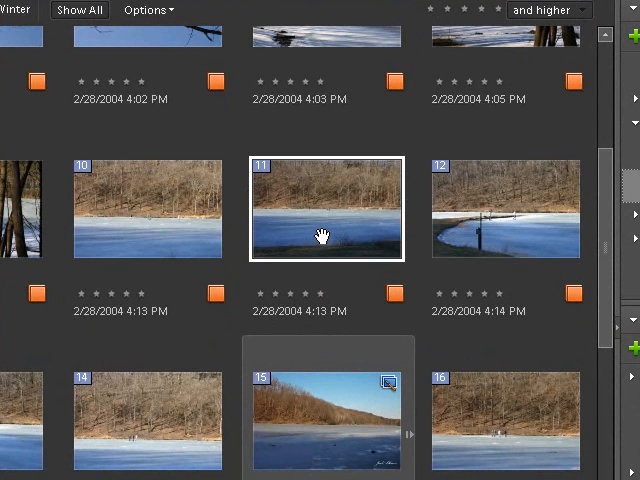
pyautogui.rightClick(324, 236)
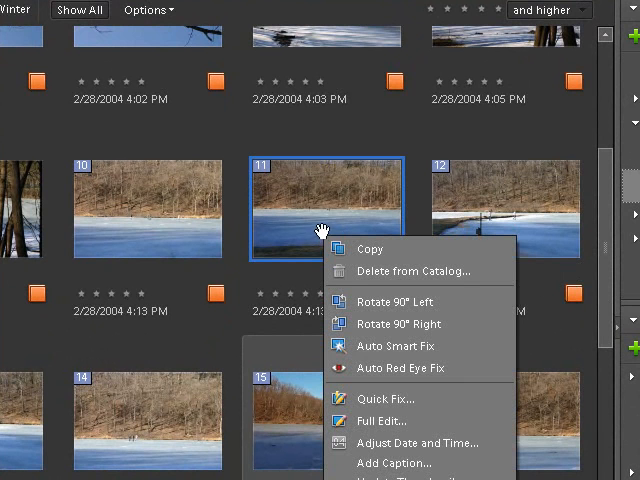
# Open the photo in Full Edit and fit the whole image on screen
pyautogui.click(372, 356)
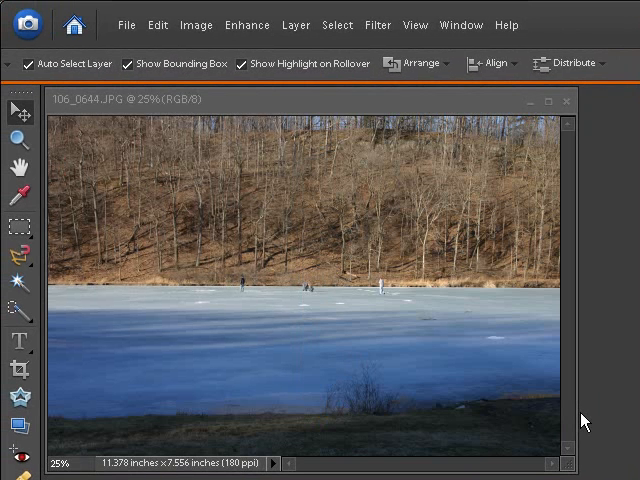
pyautogui.moveTo(428, 240)
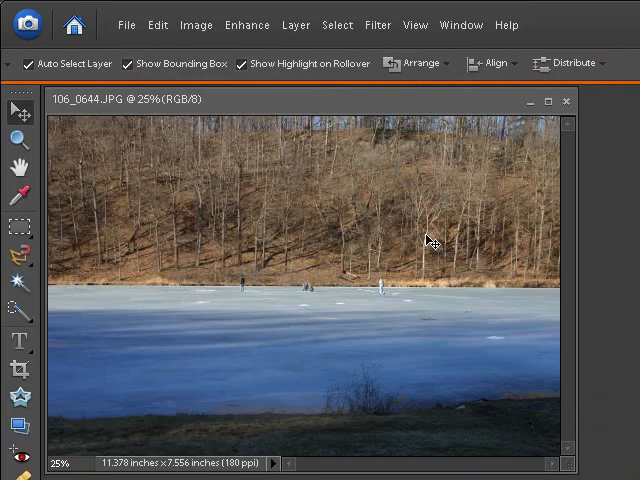
pyautogui.click(168, 20)
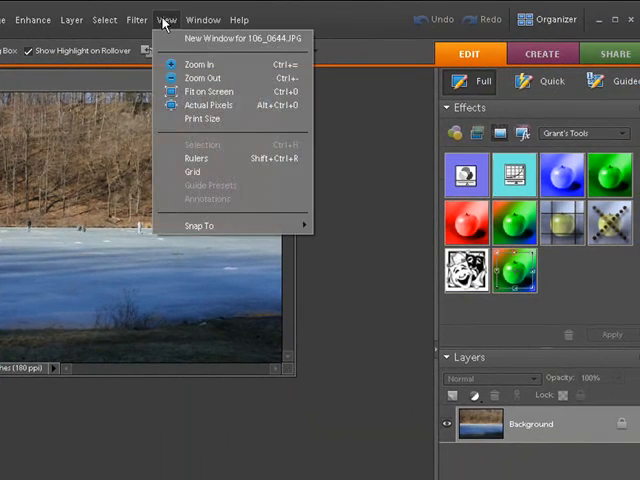
pyautogui.click(204, 92)
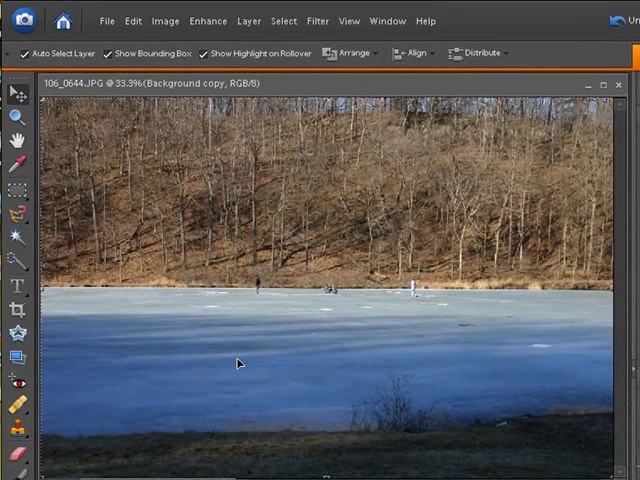
pyautogui.moveTo(126, 192)
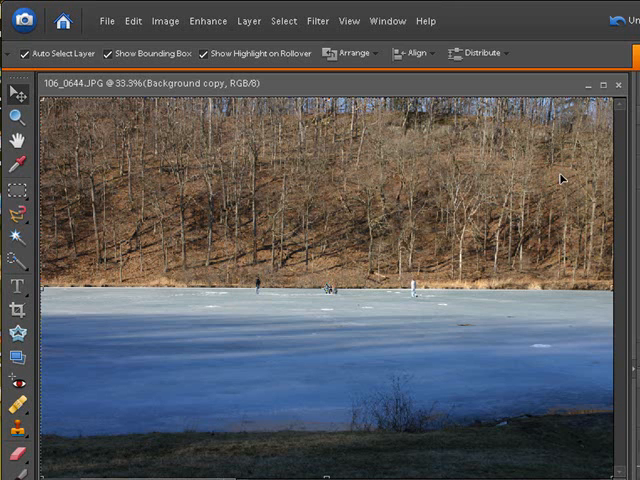
pyautogui.moveTo(276, 272)
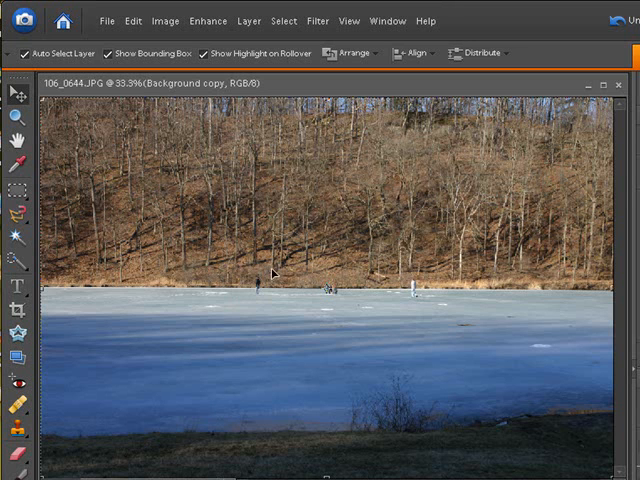
pyautogui.moveTo(560, 350)
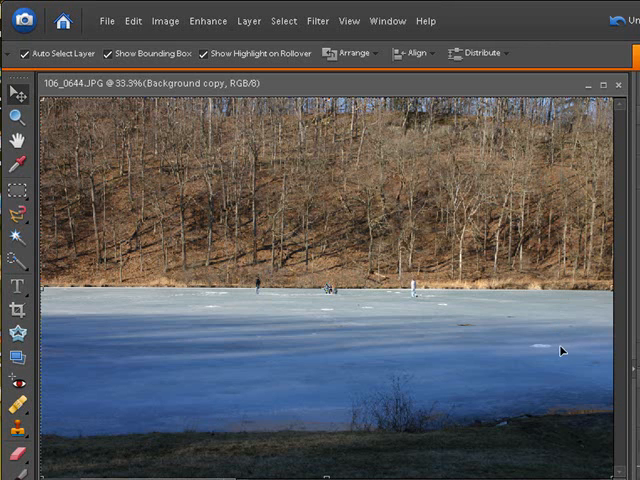
pyautogui.moveTo(74, 354)
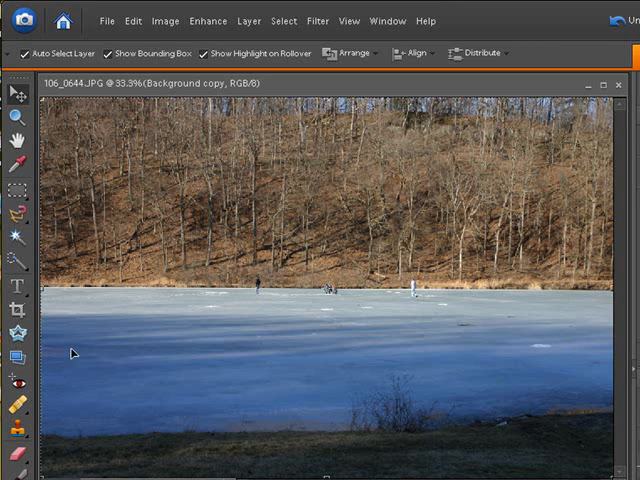
pyautogui.moveTo(56, 356)
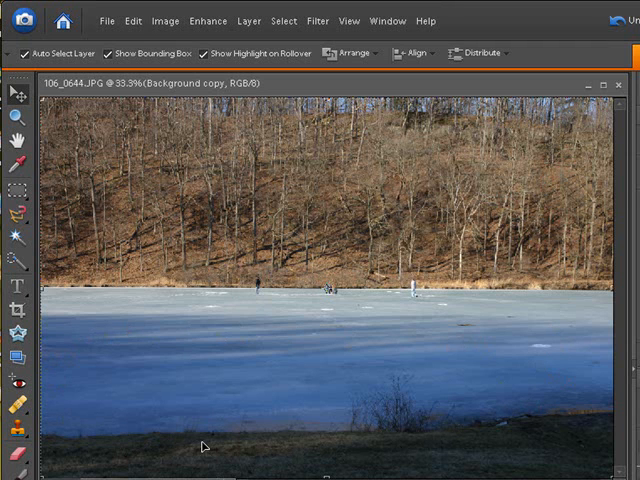
pyautogui.moveTo(120, 334)
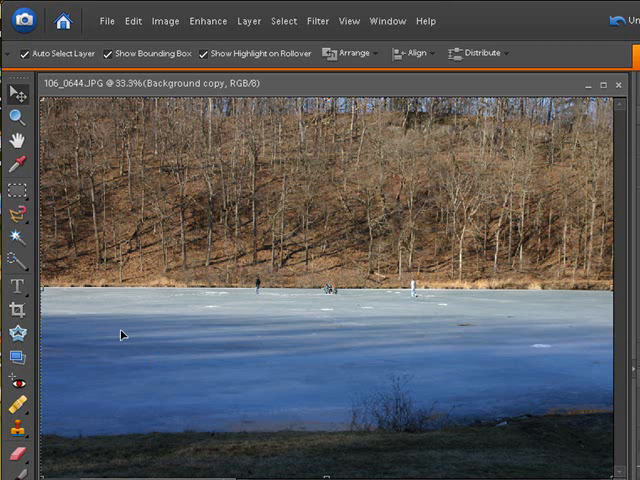
pyautogui.moveTo(220, 170)
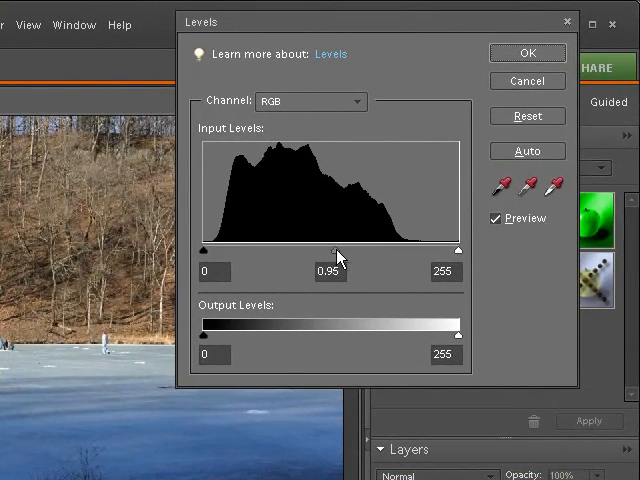
# Raise the Levels midtone input to about 1.16 and apply it
pyautogui.moveTo(336, 250); pyautogui.dragTo(324, 250)
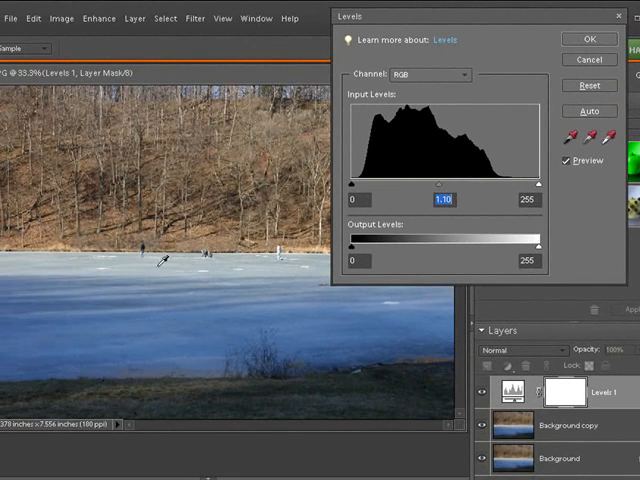
pyautogui.moveTo(210, 270)
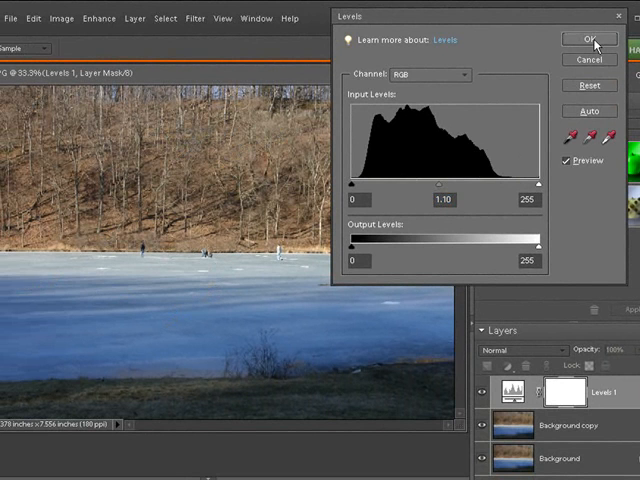
pyautogui.click(592, 40)
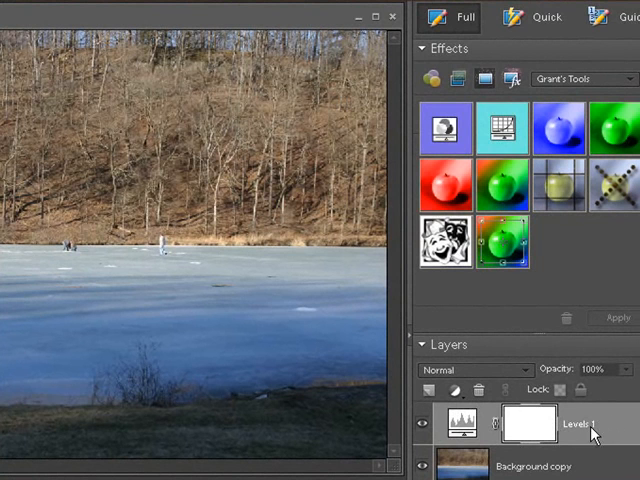
pyautogui.moveTo(524, 436)
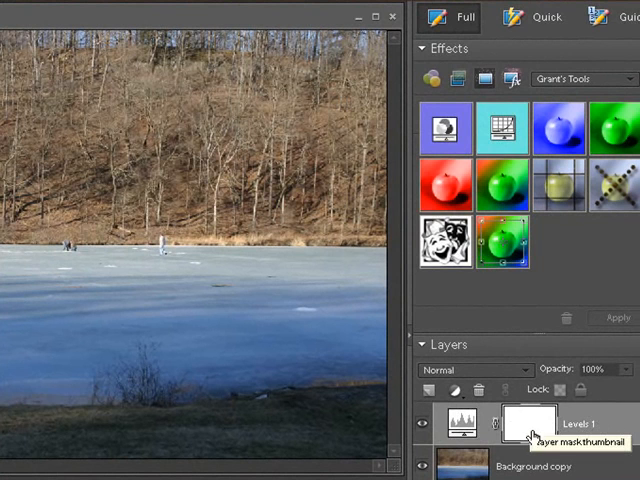
pyautogui.moveTo(522, 428)
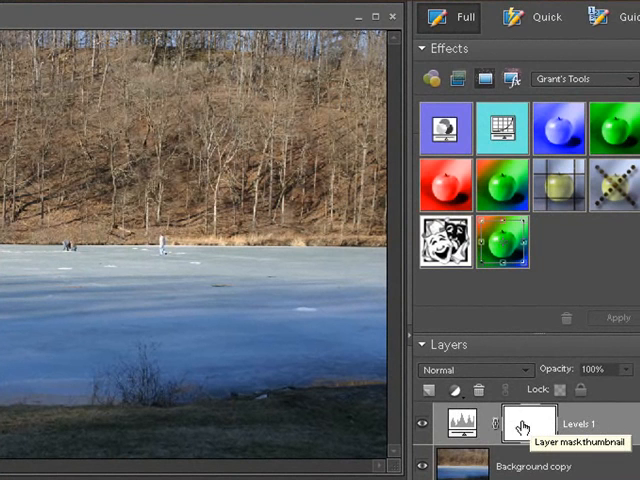
pyautogui.moveTo(520, 424)
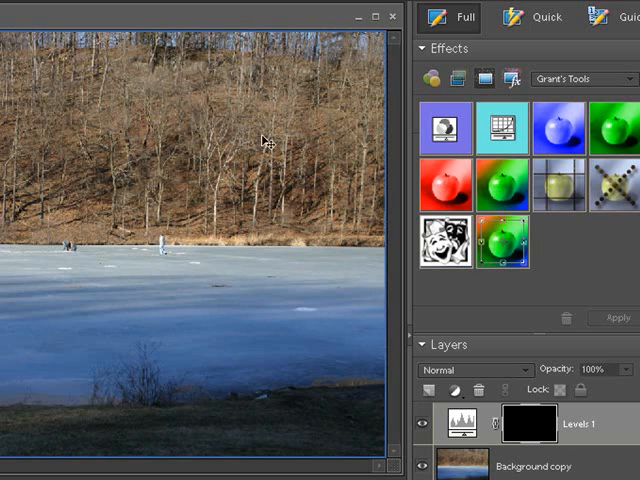
pyautogui.moveTo(178, 146)
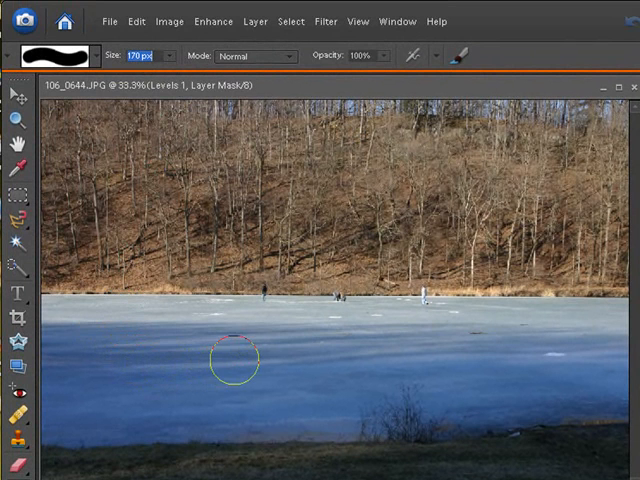
pyautogui.moveTo(116, 364)
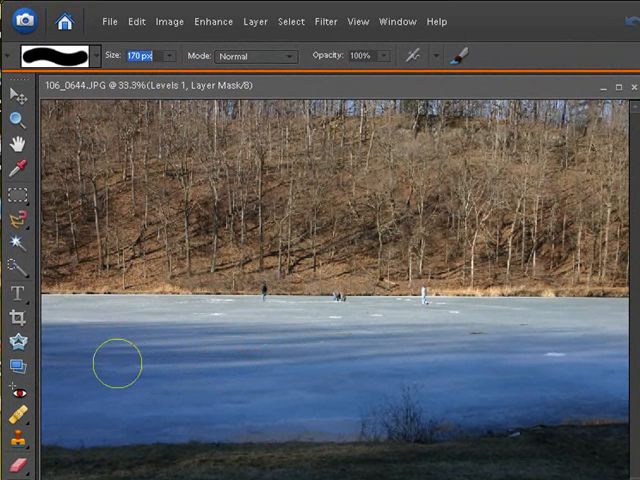
pyautogui.moveTo(168, 372)
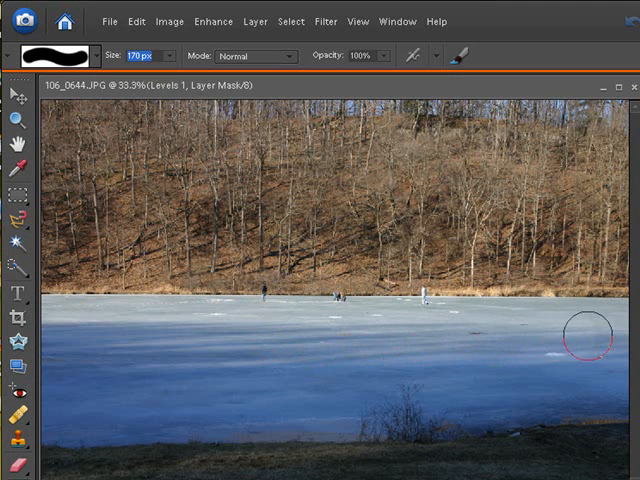
pyautogui.moveTo(584, 410)
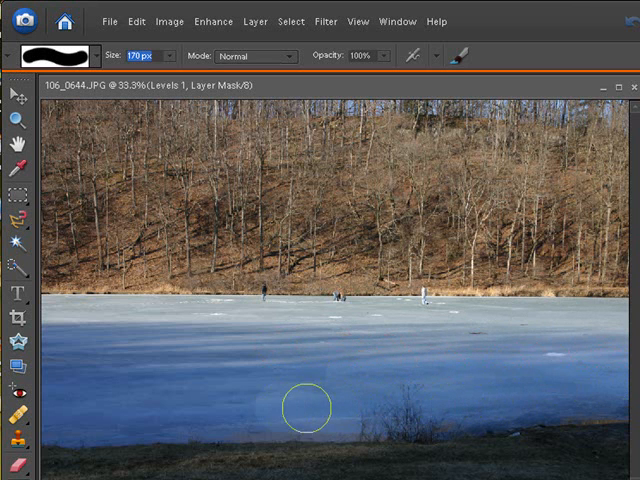
pyautogui.moveTo(96, 424)
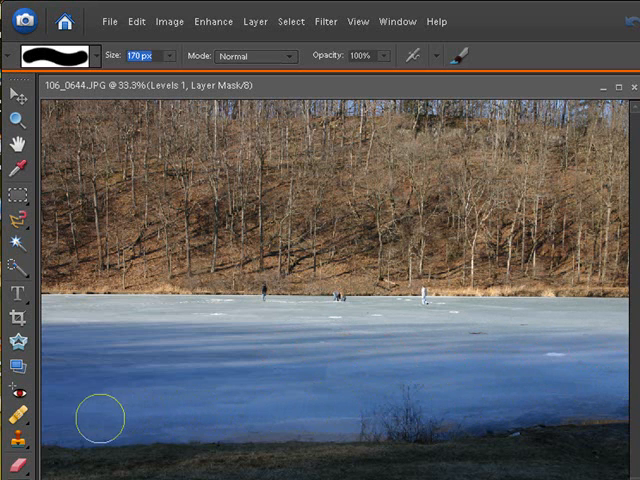
pyautogui.moveTo(72, 376)
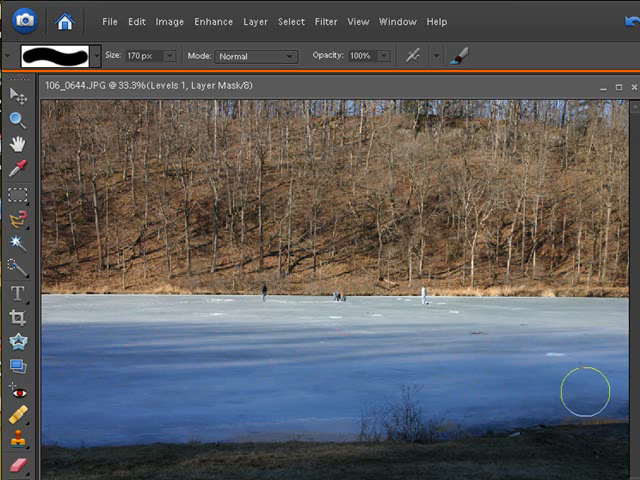
pyautogui.moveTo(336, 408)
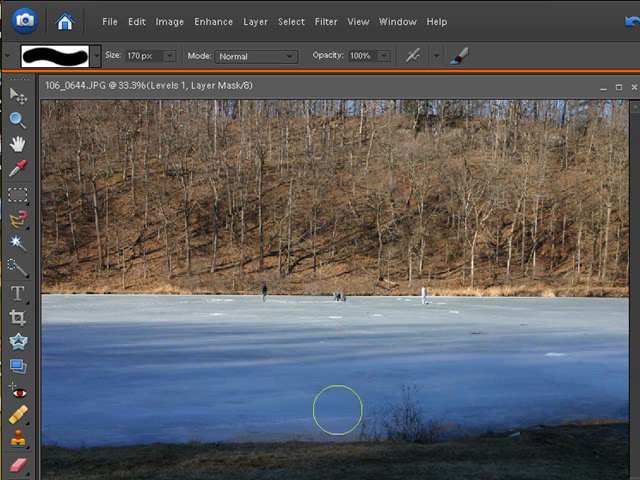
pyautogui.moveTo(62, 424)
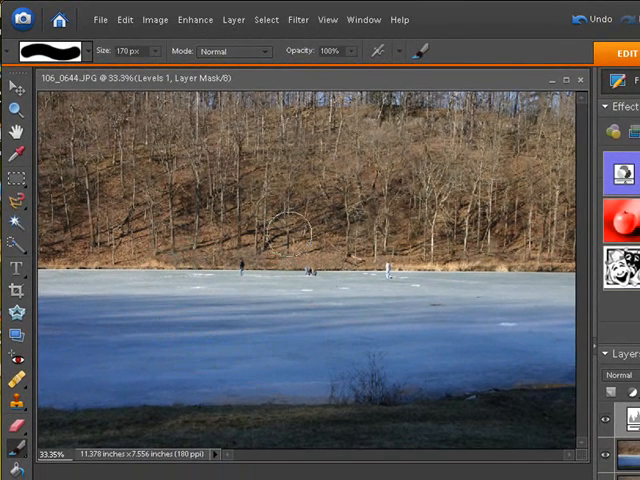
pyautogui.moveTo(264, 328)
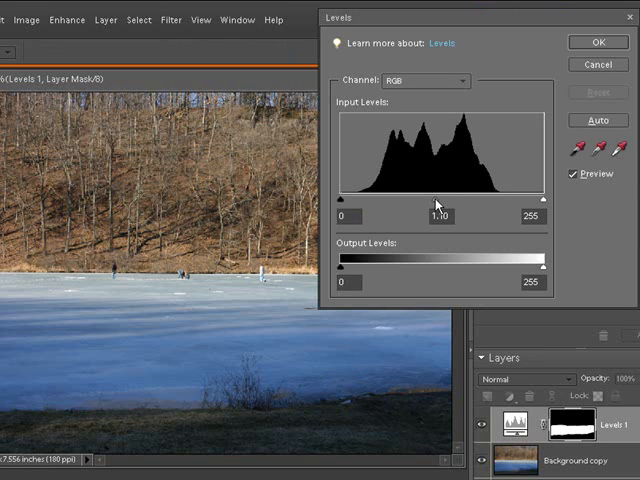
# Push the Levels midtone slider further to brighten the revealed ice
pyautogui.moveTo(424, 196); pyautogui.dragTo(432, 196)
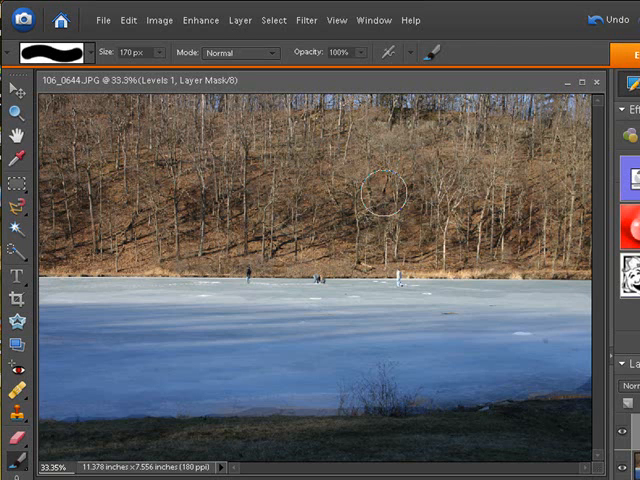
pyautogui.moveTo(398, 202)
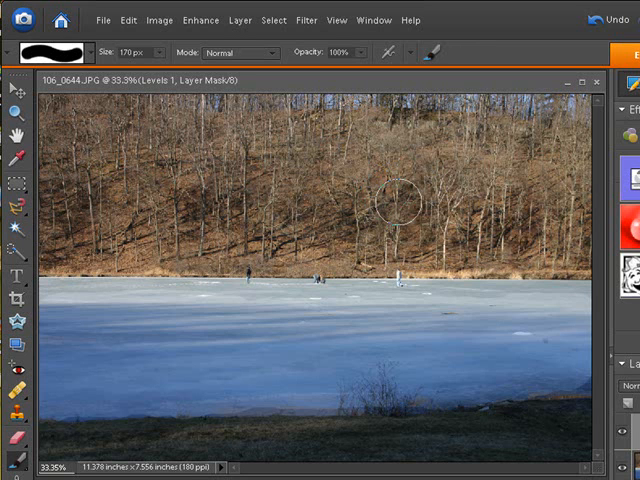
pyautogui.moveTo(380, 344)
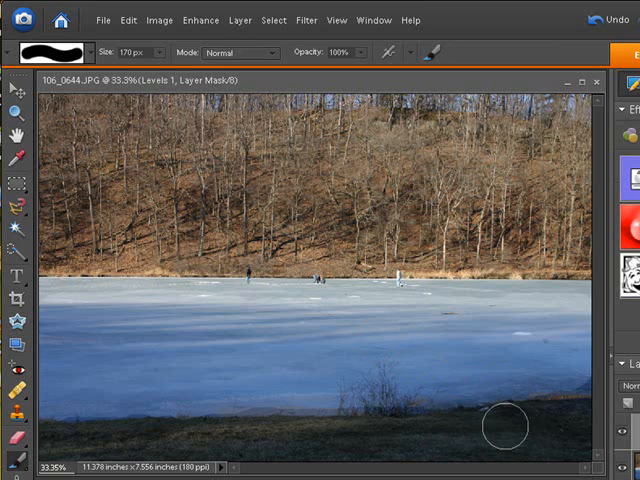
pyautogui.moveTo(458, 320)
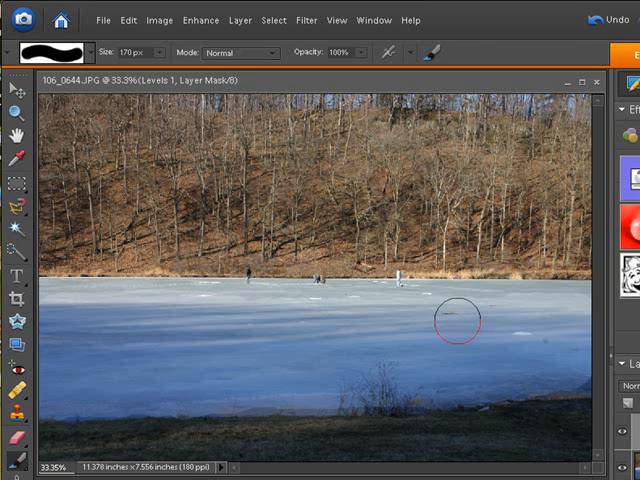
pyautogui.moveTo(280, 248)
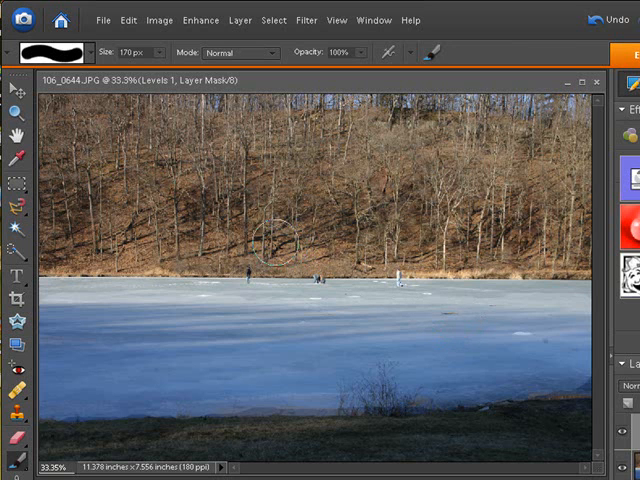
pyautogui.moveTo(16, 276)
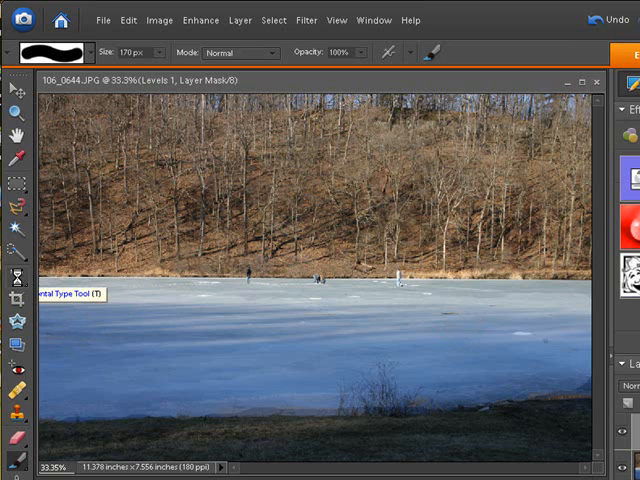
# Place a type box near the lower-right corner with the Horizontal Type Tool
pyautogui.click(16, 278)
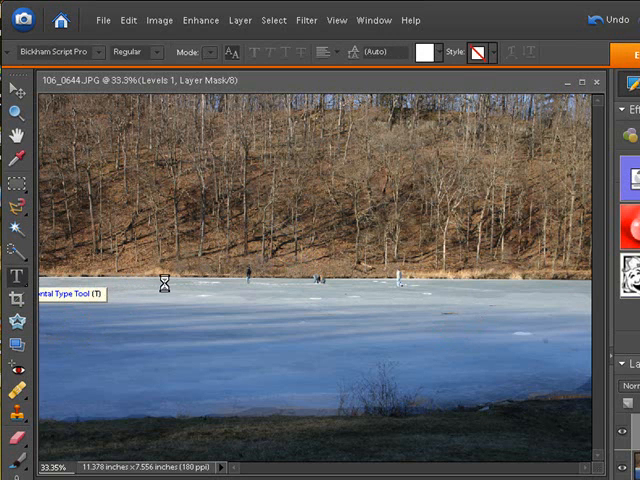
pyautogui.click(316, 398)
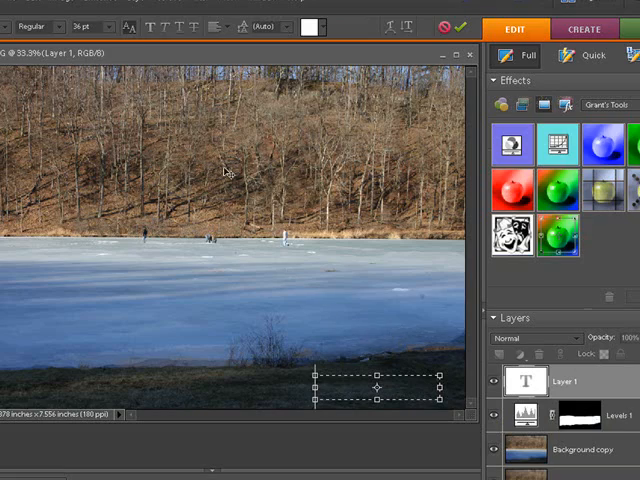
# Select the 'Jack' signature and choose a larger font size for it
pyautogui.click(258, 64)
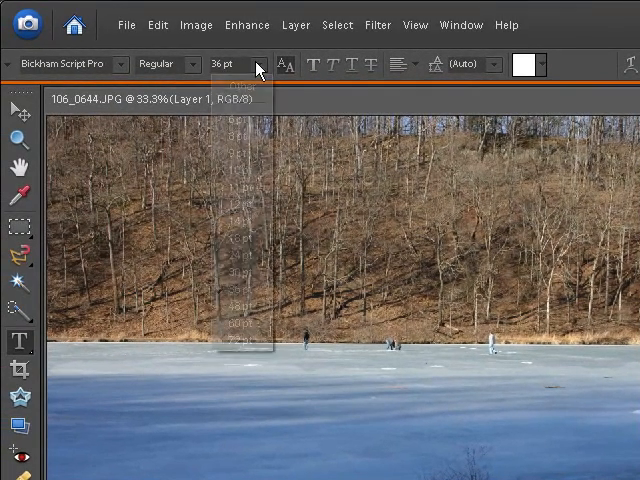
pyautogui.click(264, 64)
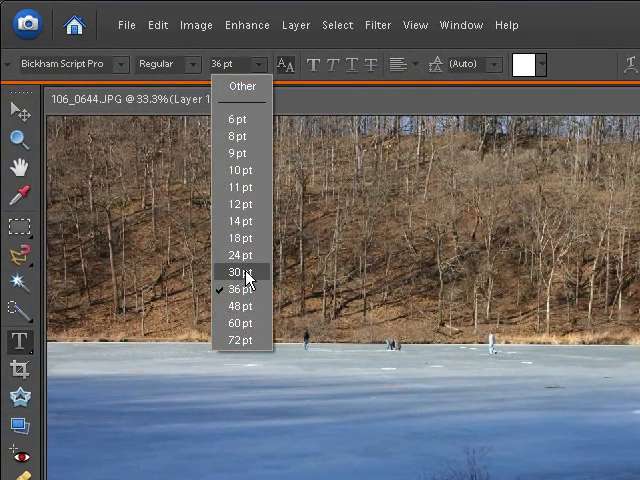
pyautogui.click(236, 272)
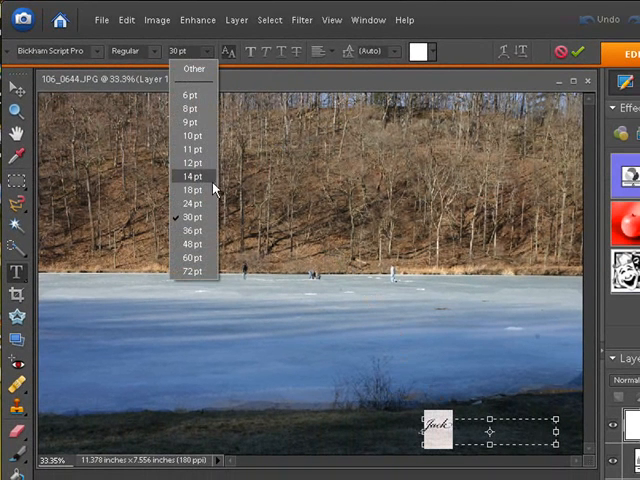
pyautogui.click(192, 244)
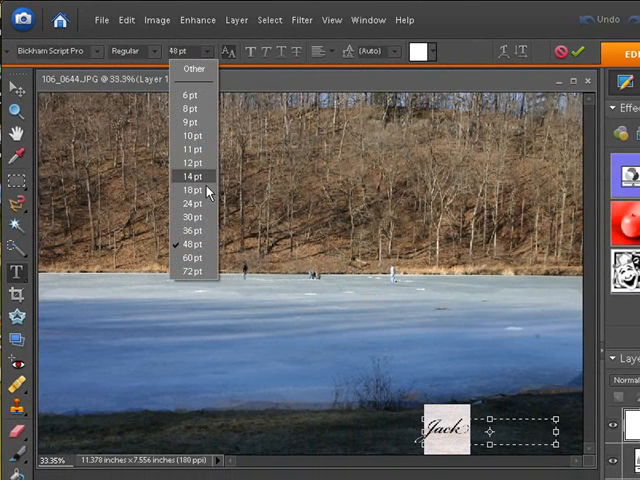
pyautogui.click(192, 256)
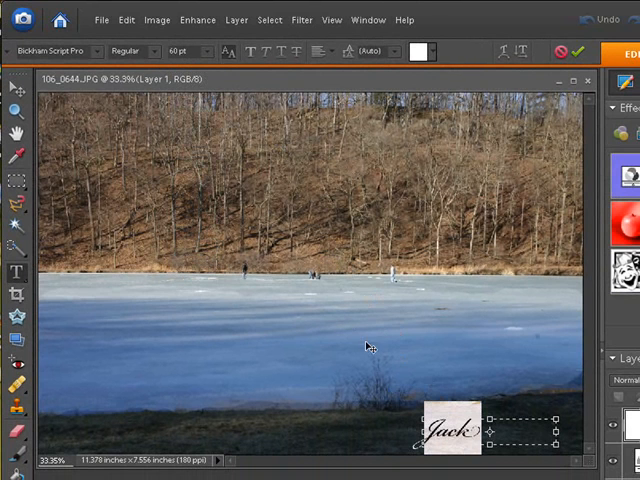
pyautogui.moveTo(176, 184)
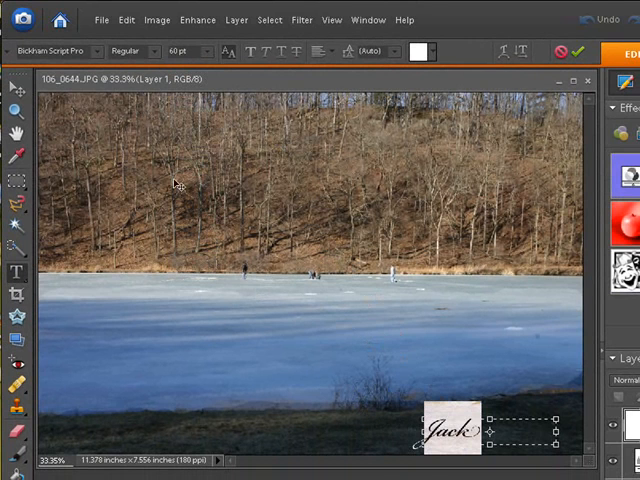
pyautogui.moveTo(76, 90)
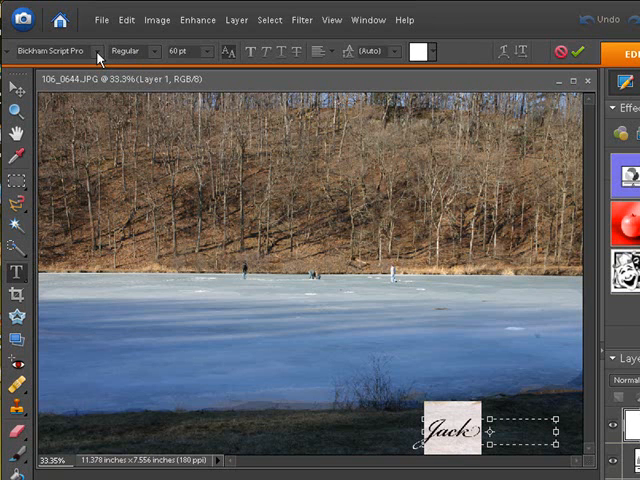
pyautogui.moveTo(372, 432)
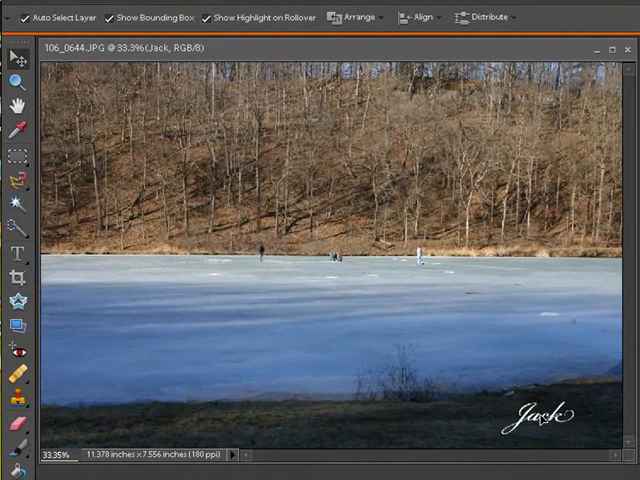
# Browse the Bevels layer-style presets for the Jack text layer
pyautogui.click(544, 422)
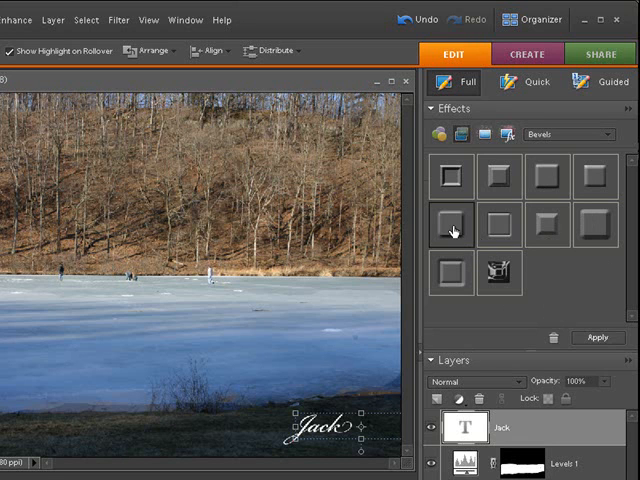
# Apply a bevel preset giving the Jack signature a raised look
pyautogui.click(596, 336)
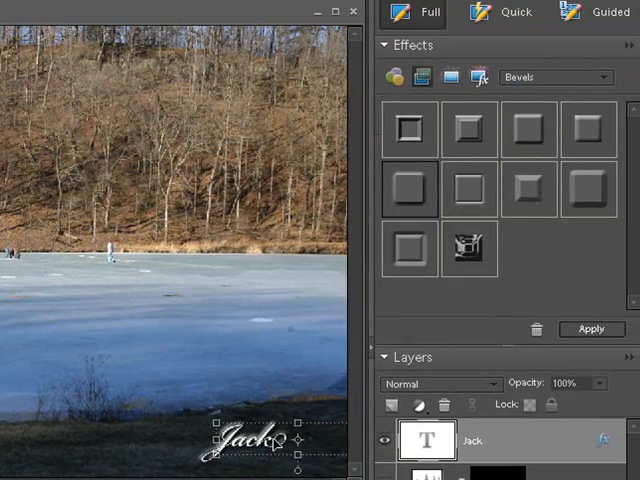
pyautogui.moveTo(584, 432)
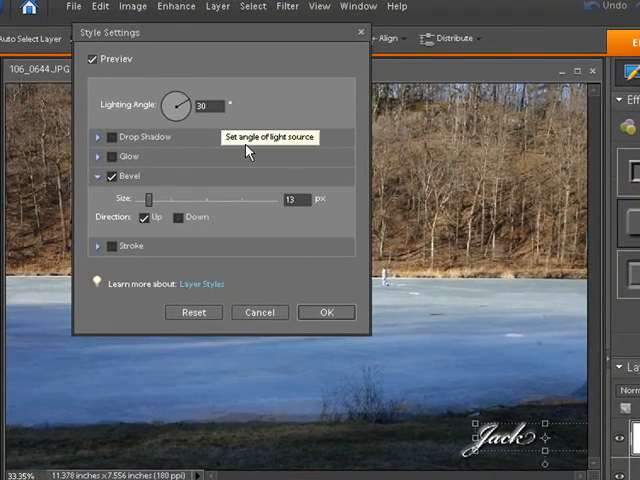
pyautogui.moveTo(276, 216)
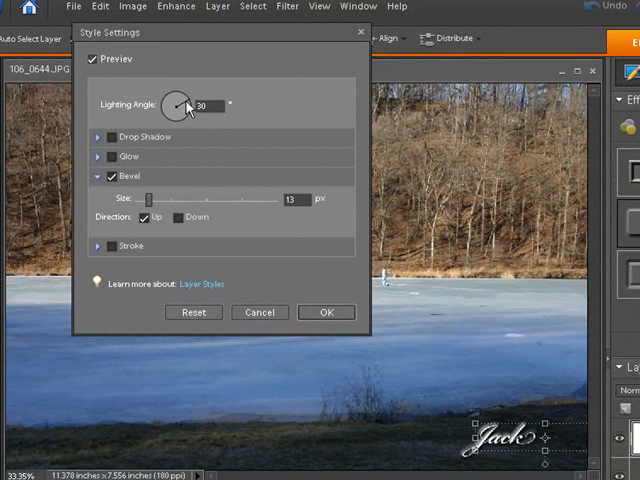
# Set the bevel lighting angle near 52° and the bevel size to 21 px
pyautogui.moveTo(190, 98); pyautogui.dragTo(176, 98)
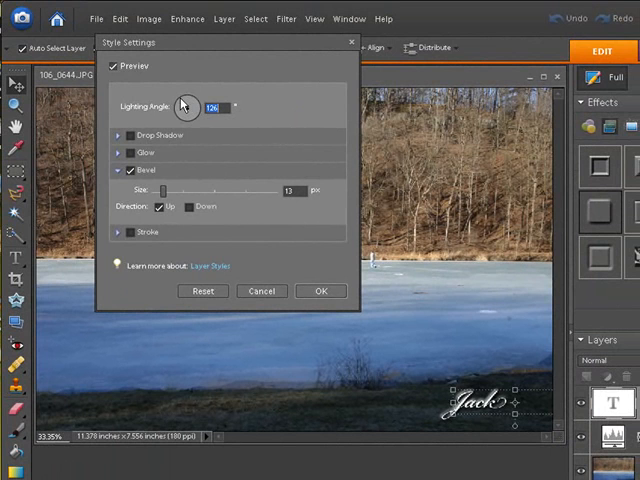
pyautogui.moveTo(184, 104); pyautogui.dragTo(190, 100)
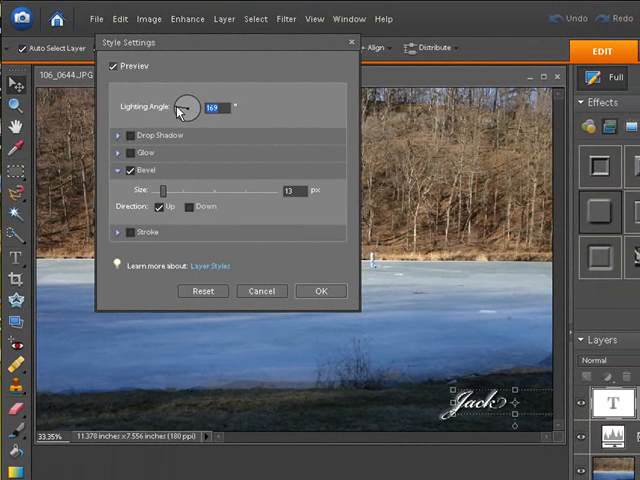
pyautogui.moveTo(190, 108); pyautogui.dragTo(184, 100)
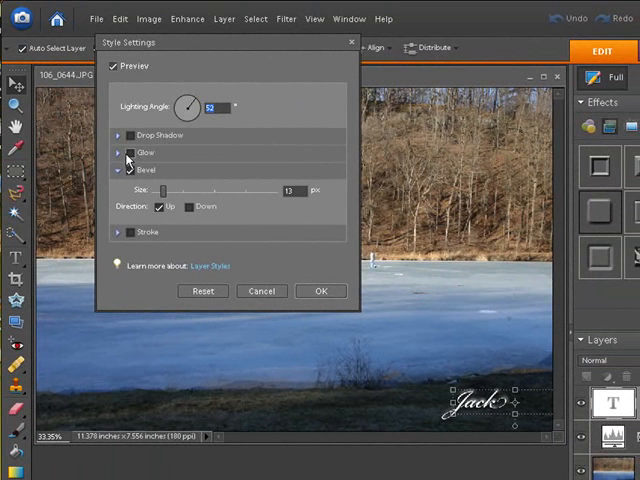
pyautogui.moveTo(164, 192)
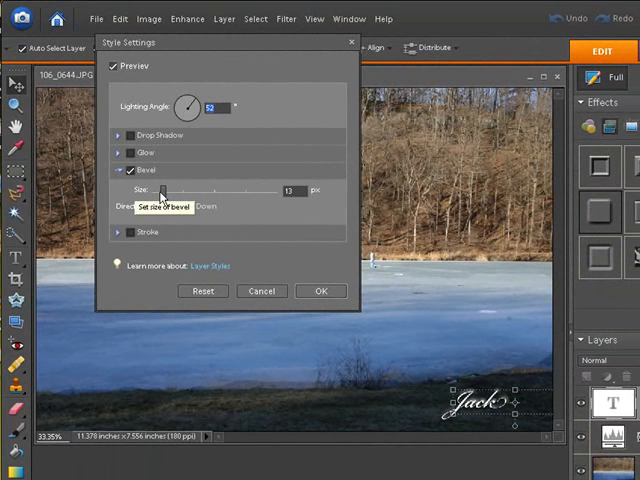
pyautogui.moveTo(164, 190); pyautogui.dragTo(290, 190)
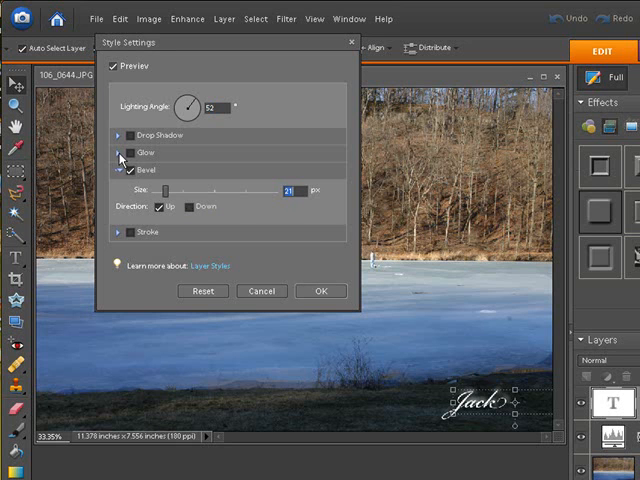
# Turn on the Glow effect with an Outer glow on the signature
pyautogui.click(122, 152)
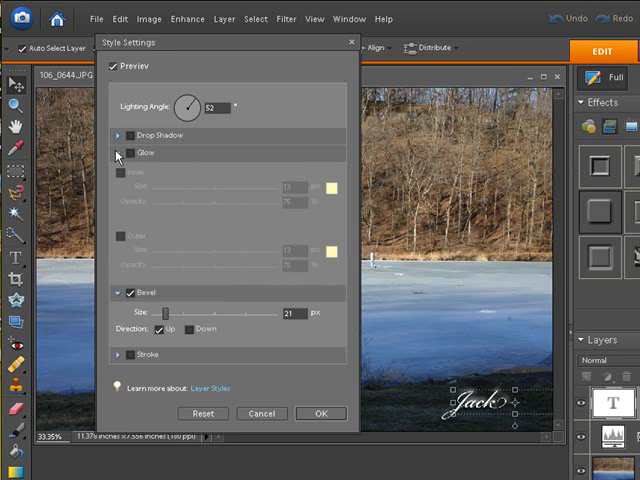
pyautogui.click(120, 154)
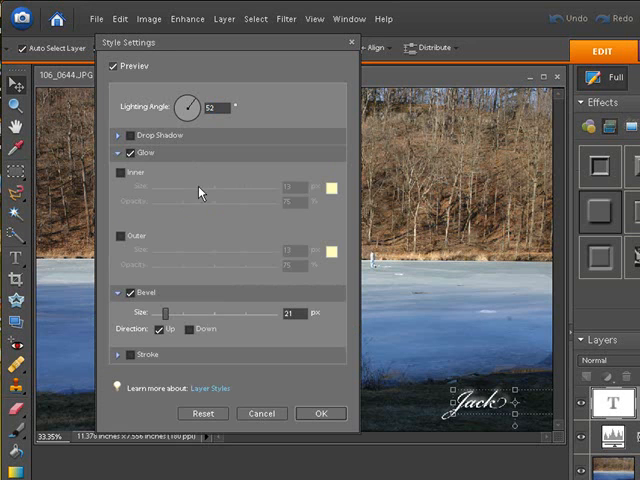
pyautogui.moveTo(118, 240)
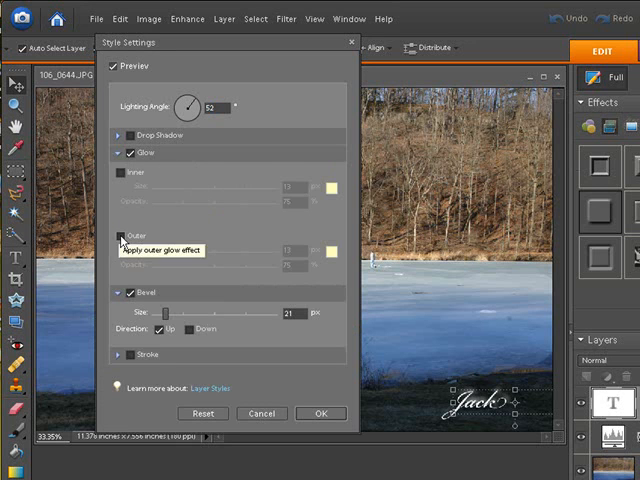
pyautogui.click(116, 234)
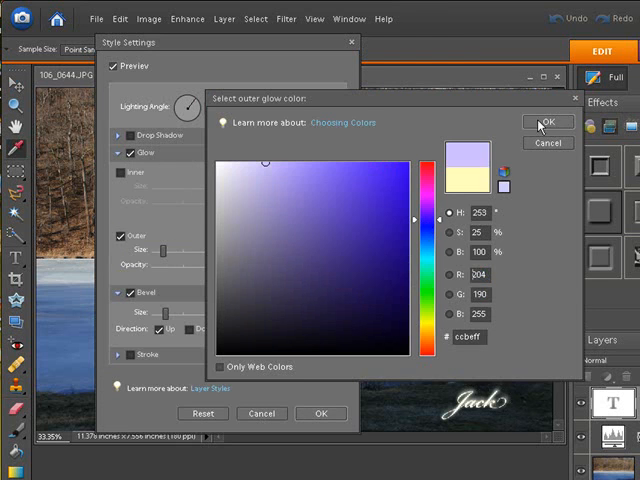
# Give the outer glow a deep blue colour and enlarge it
pyautogui.click(538, 120)
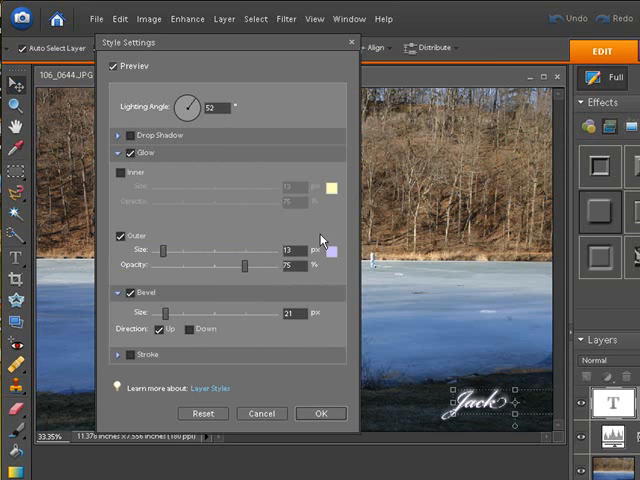
pyautogui.moveTo(340, 250)
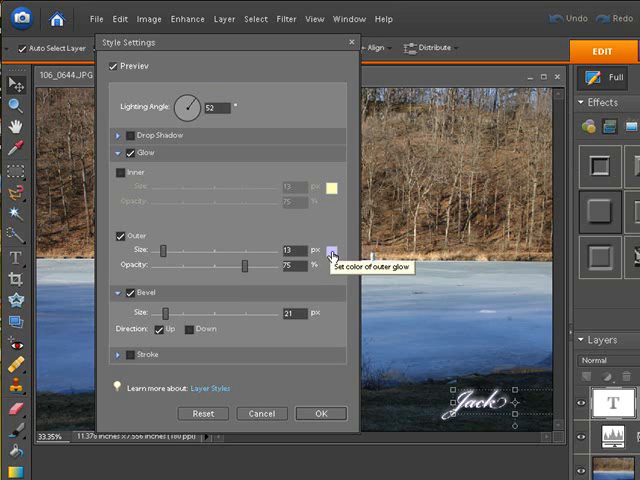
pyautogui.click(340, 256)
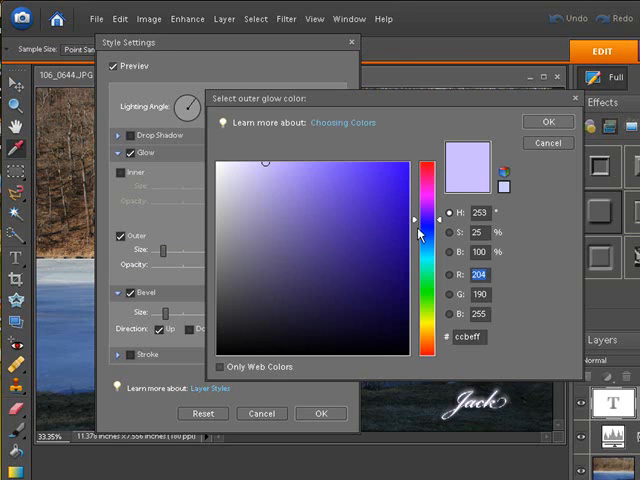
pyautogui.click(396, 188)
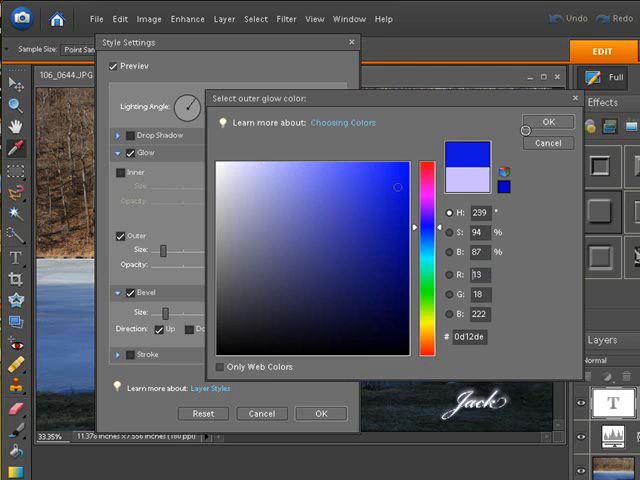
pyautogui.click(540, 122)
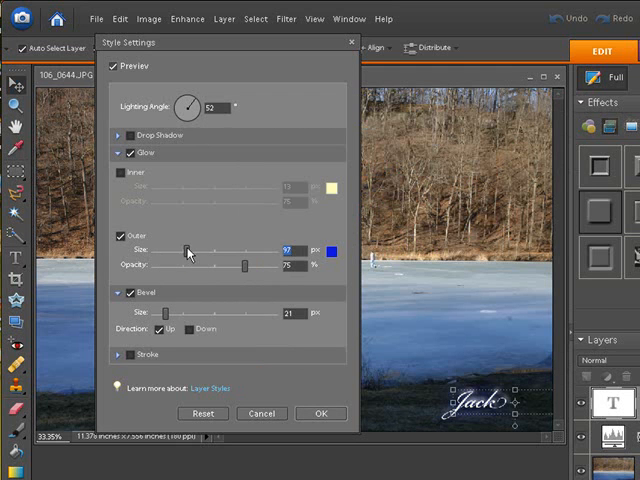
pyautogui.moveTo(184, 248); pyautogui.dragTo(176, 248)
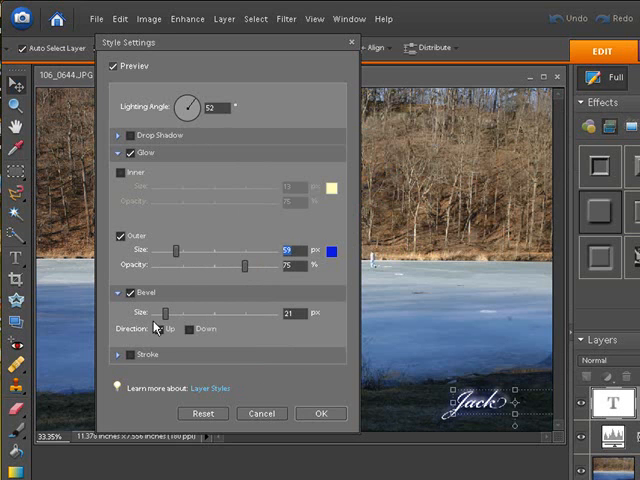
pyautogui.click(118, 354)
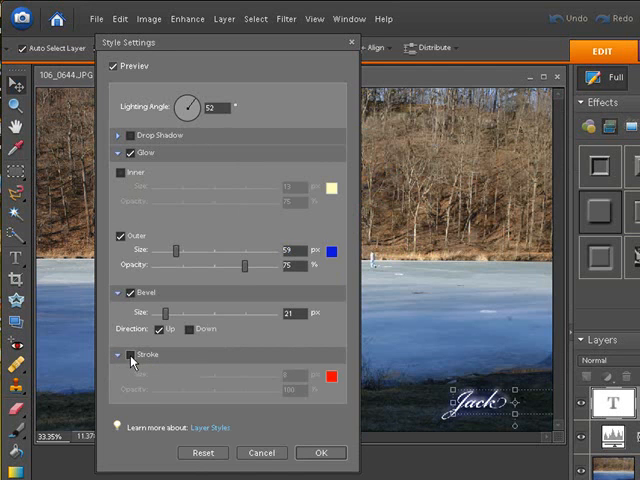
# Add a red stroke around 'Jack', lower its opacity, and apply all the layer style settings
pyautogui.click(128, 356)
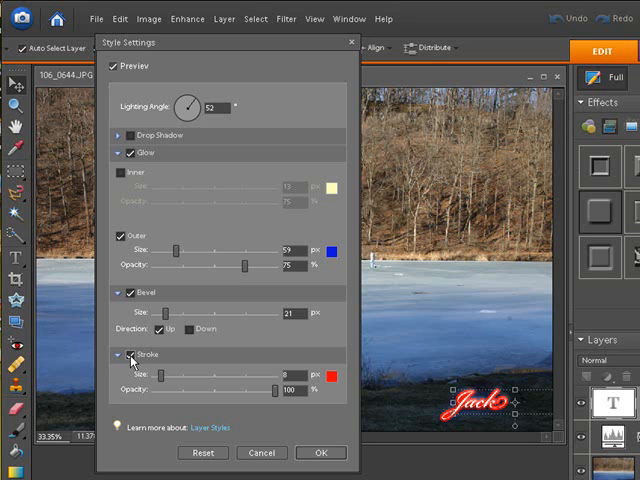
pyautogui.click(132, 354)
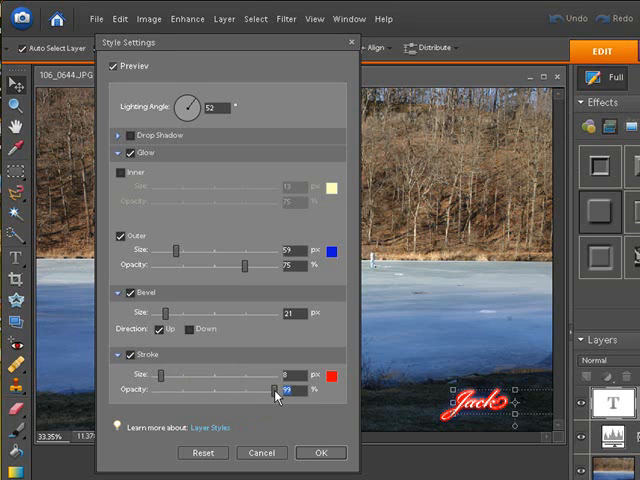
pyautogui.moveTo(278, 388); pyautogui.dragTo(230, 388)
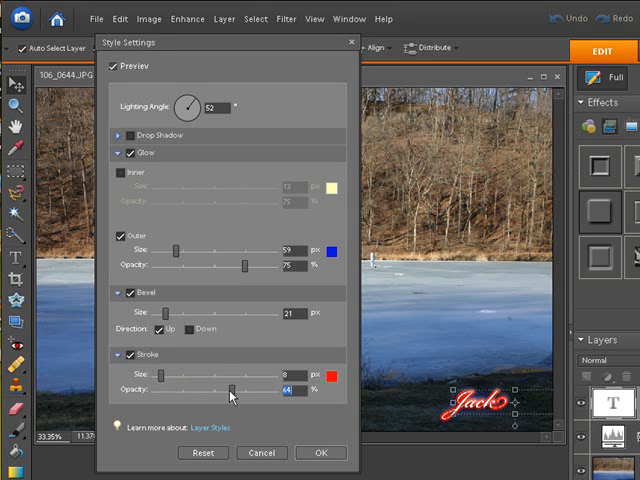
pyautogui.moveTo(248, 388); pyautogui.dragTo(222, 388)
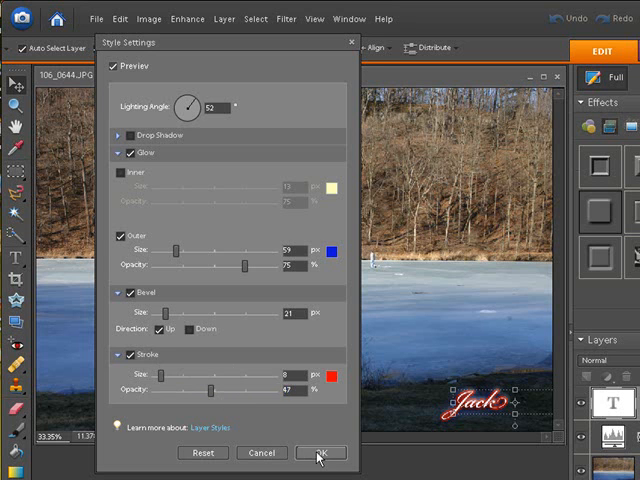
pyautogui.click(320, 452)
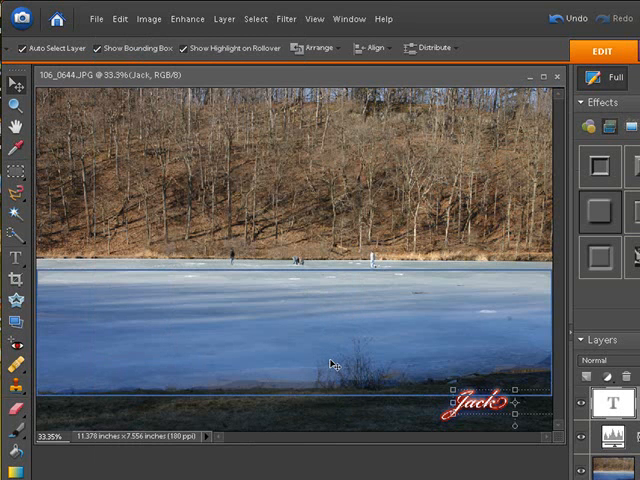